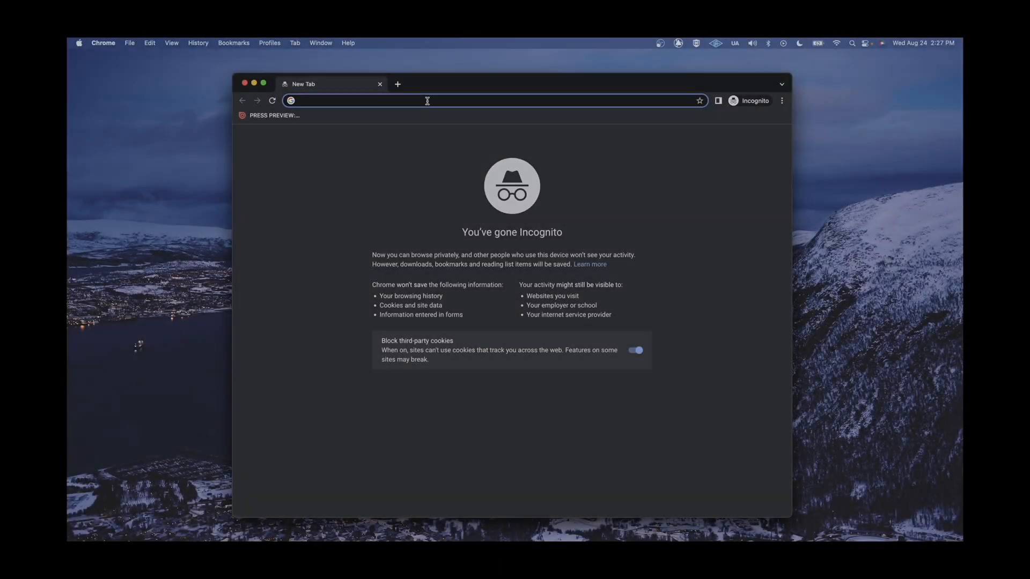
text(www.youtube.com)
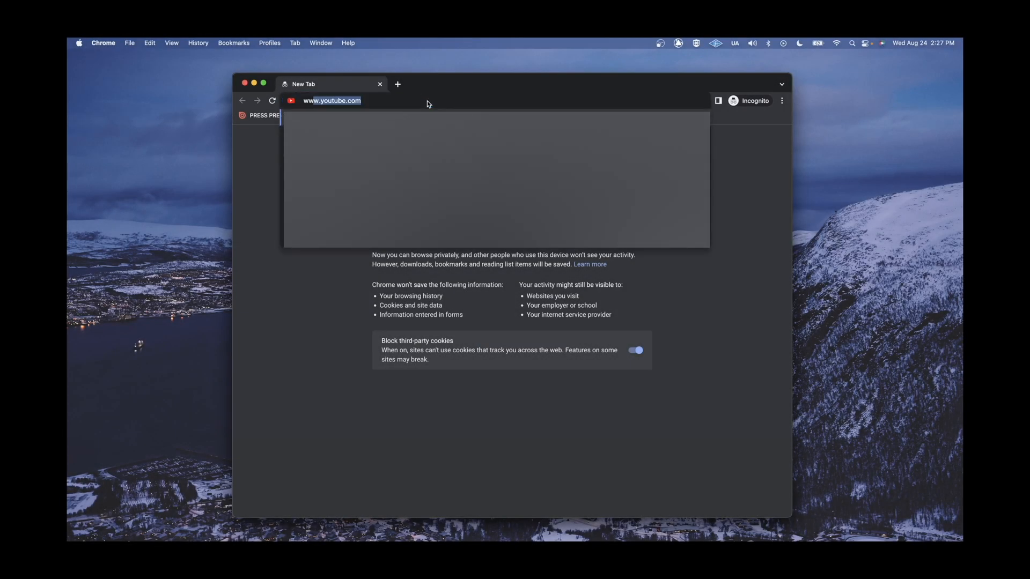
text(www.spitfirea)
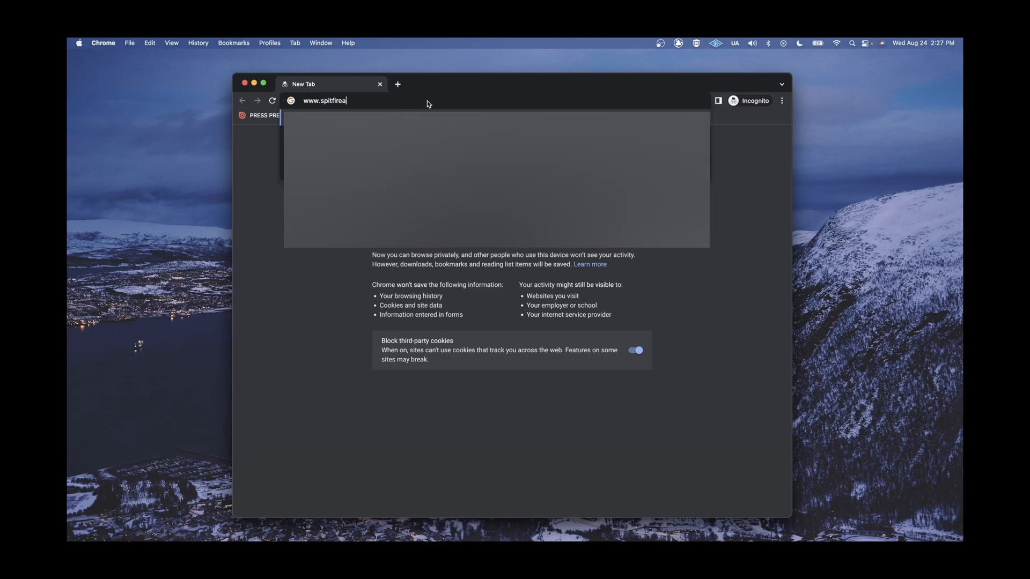
text(udio.com)
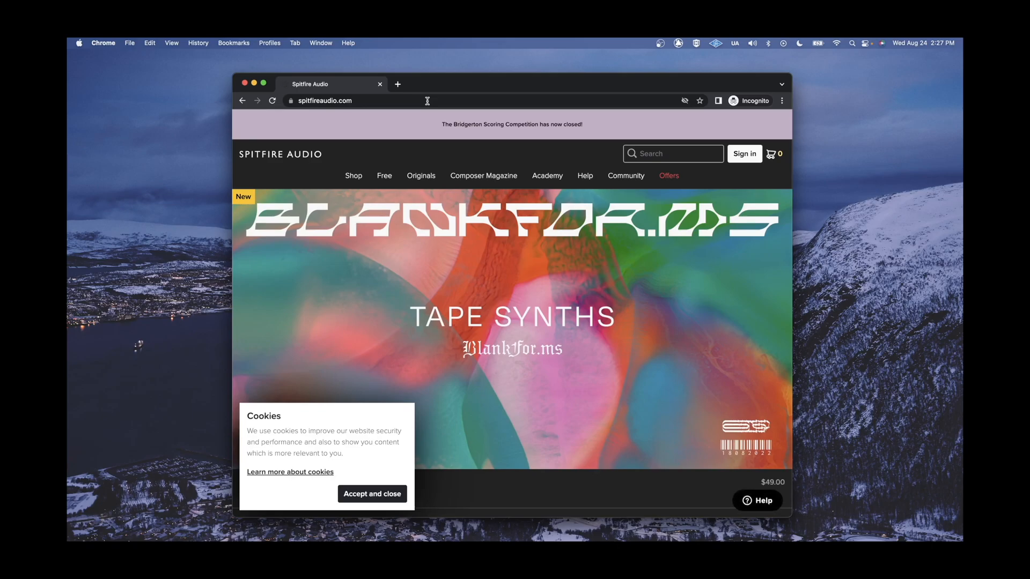
mouse_move(665, 234)
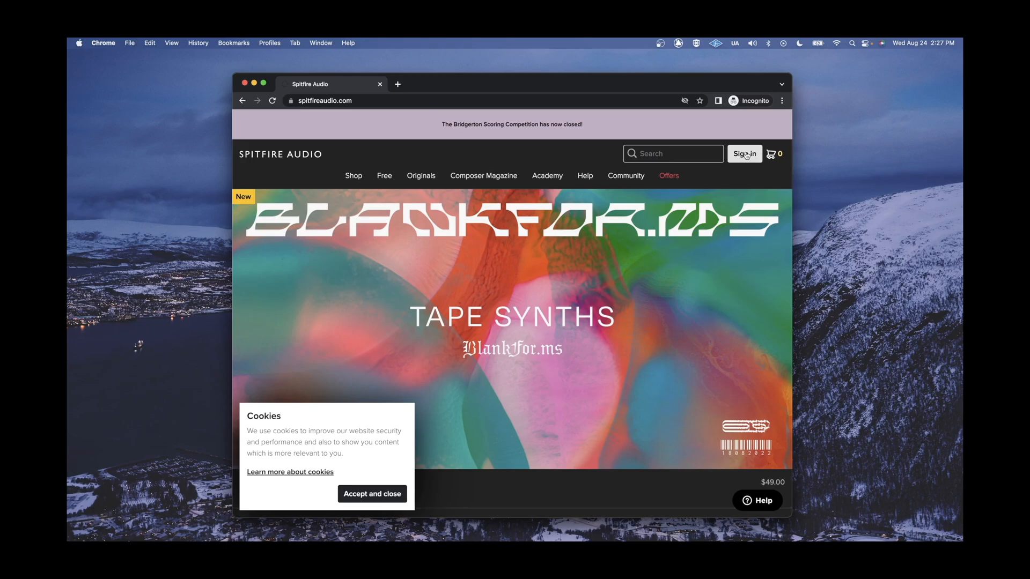
click(744, 154)
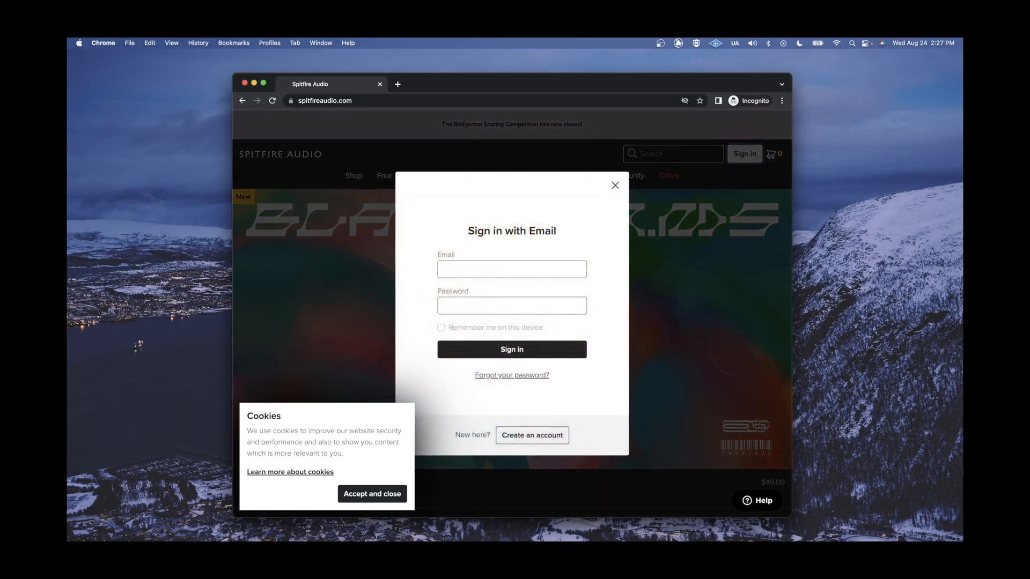
click(372, 494)
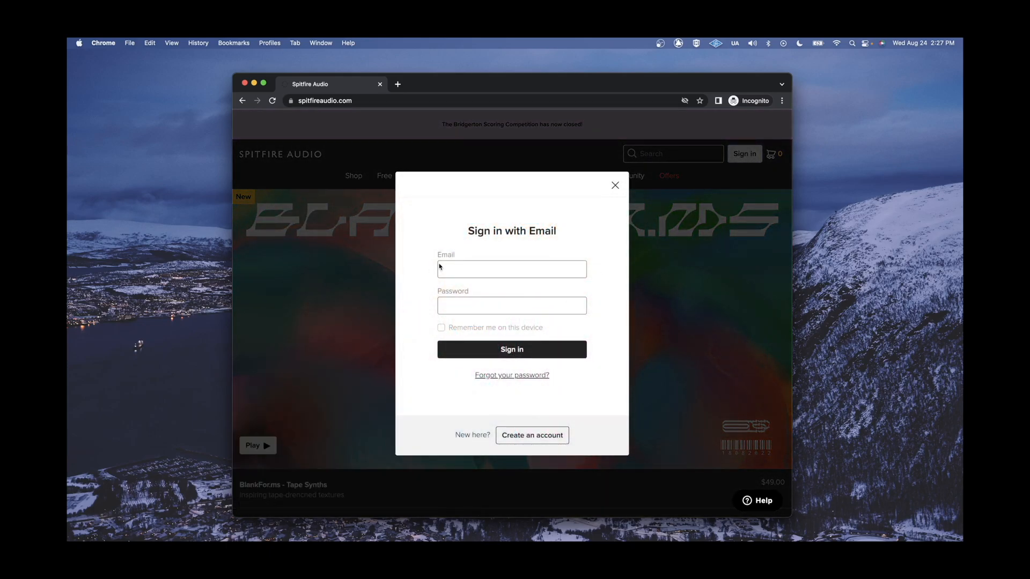
click(511, 268)
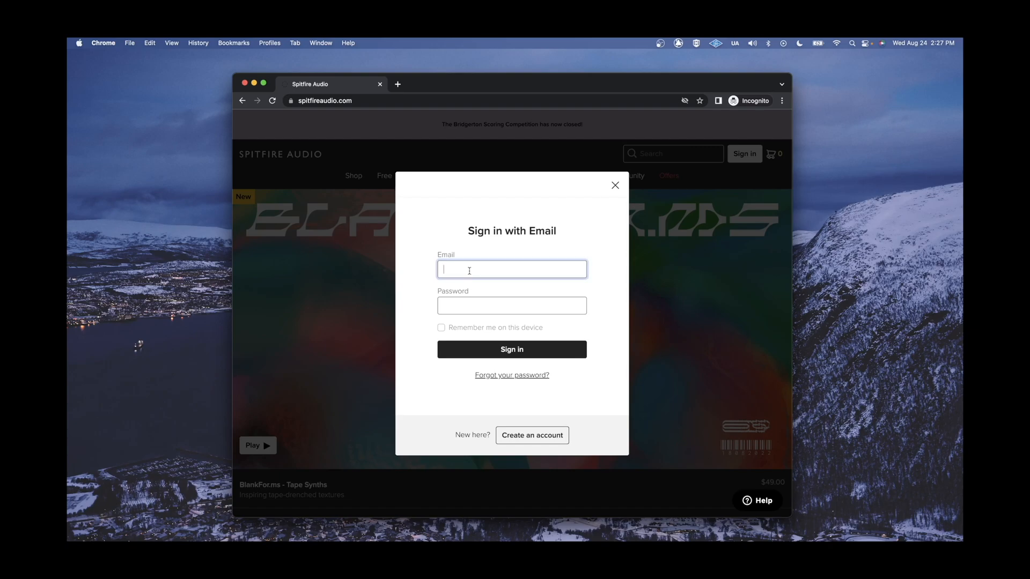
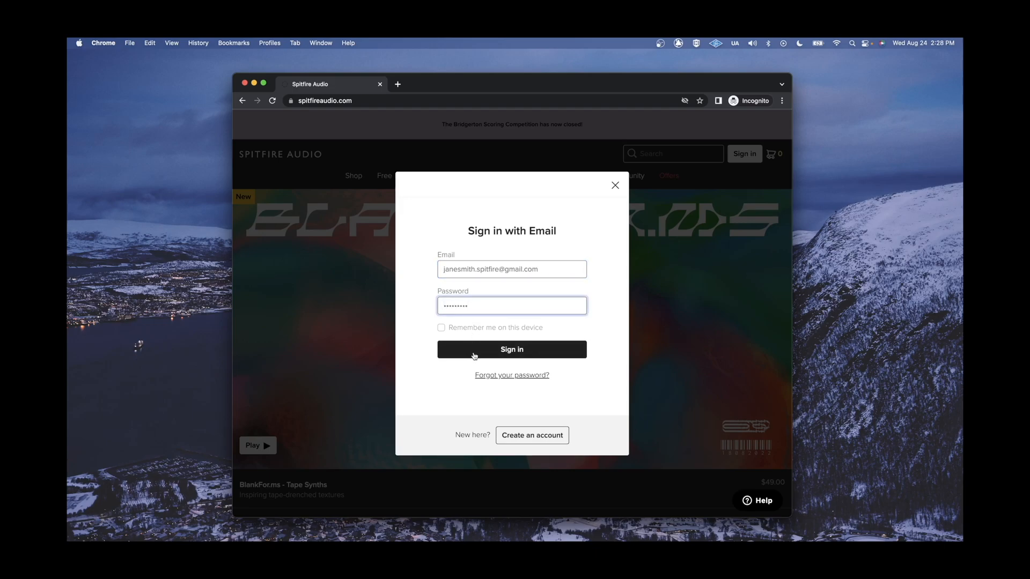
click(512, 349)
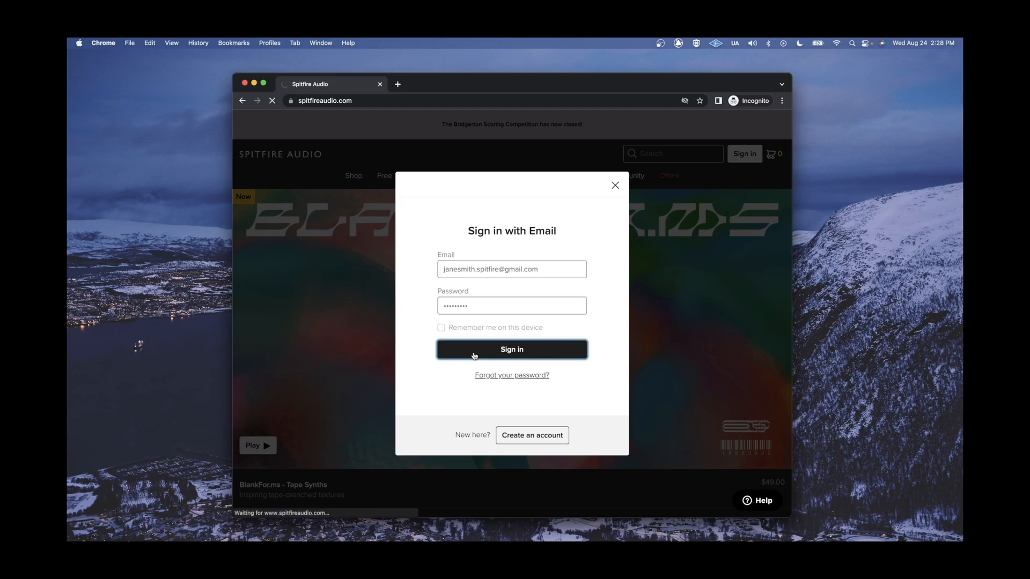
click(511, 349)
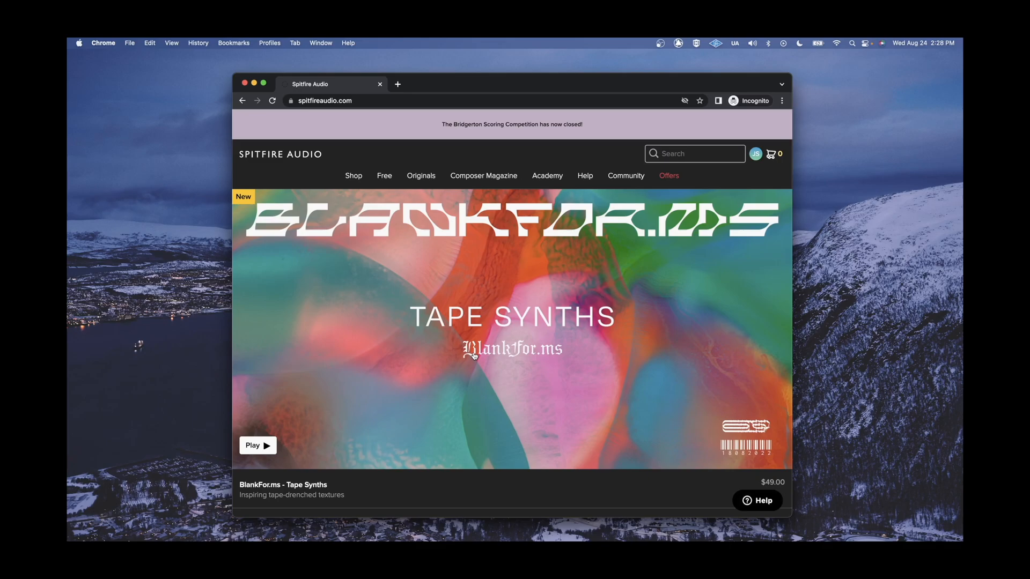
mouse_move(384, 175)
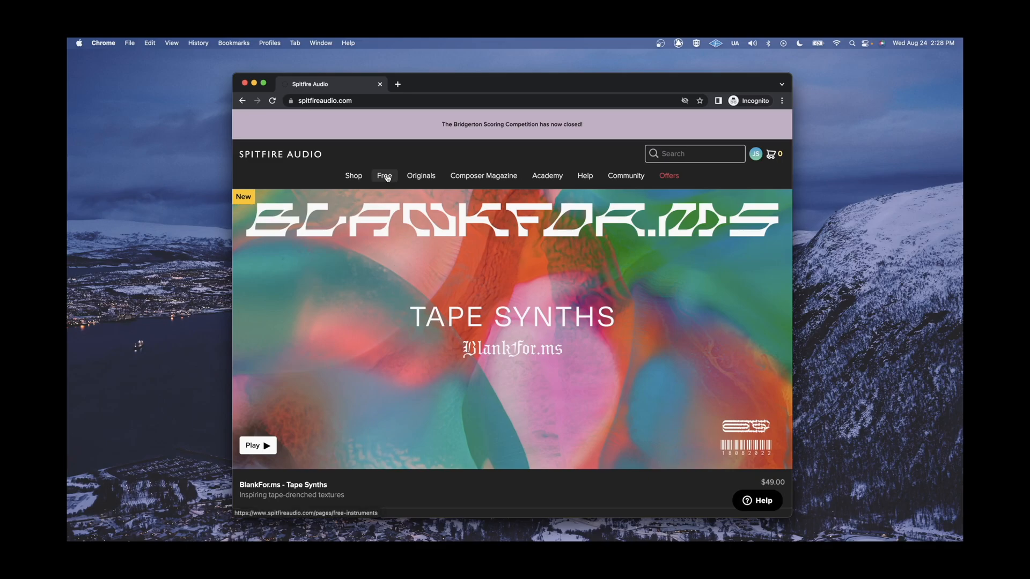
- Add BBC Symphony Orchestra Discover from the free instruments page and view the one-item cart
click(384, 175)
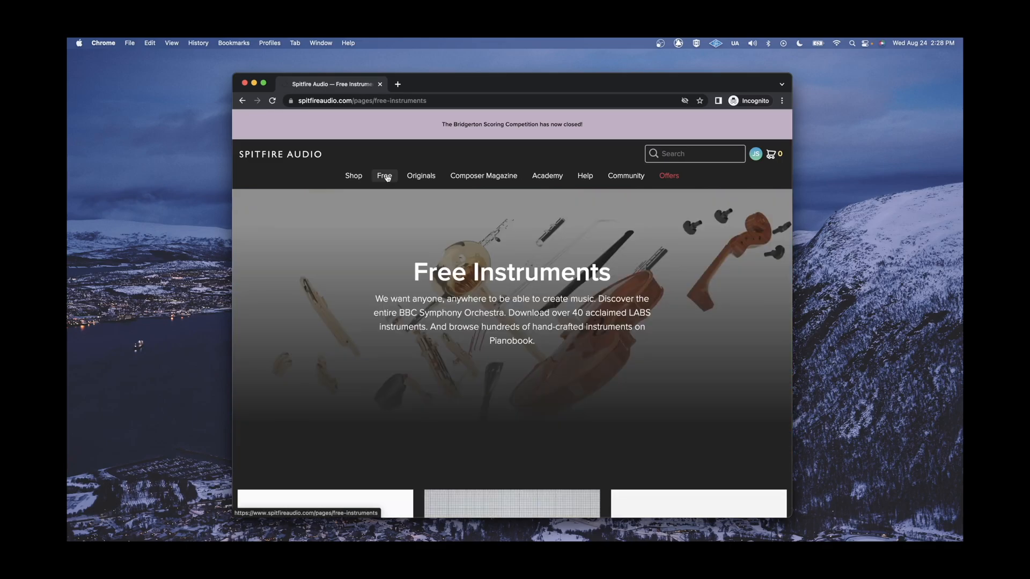
scroll(down, 3)
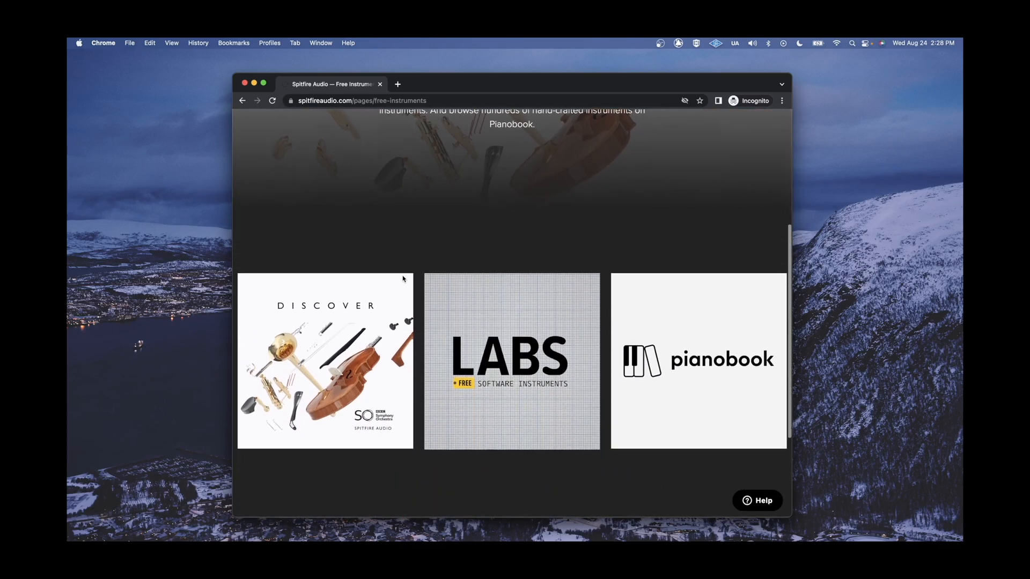
click(325, 360)
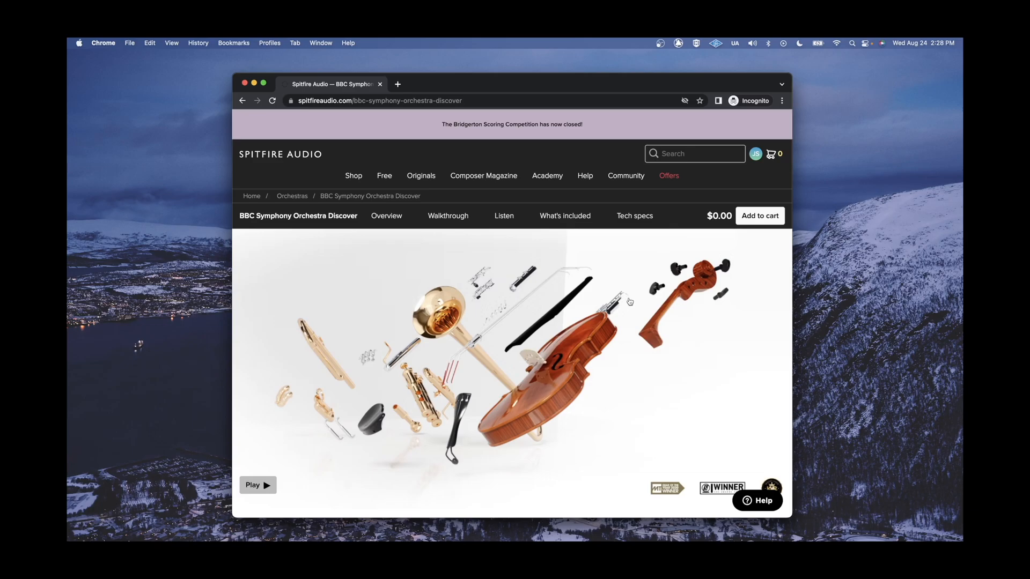
mouse_move(759, 215)
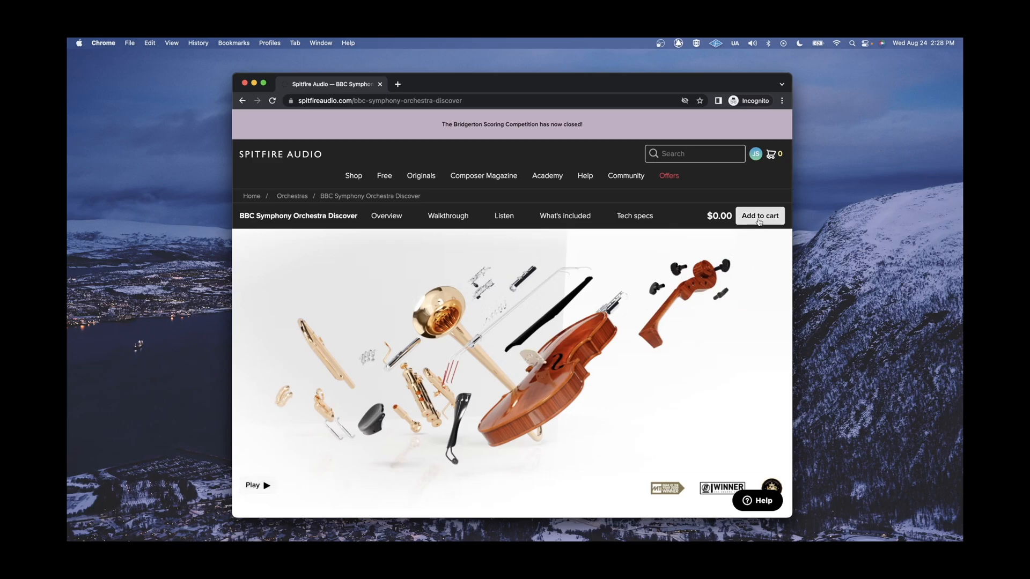
click(760, 216)
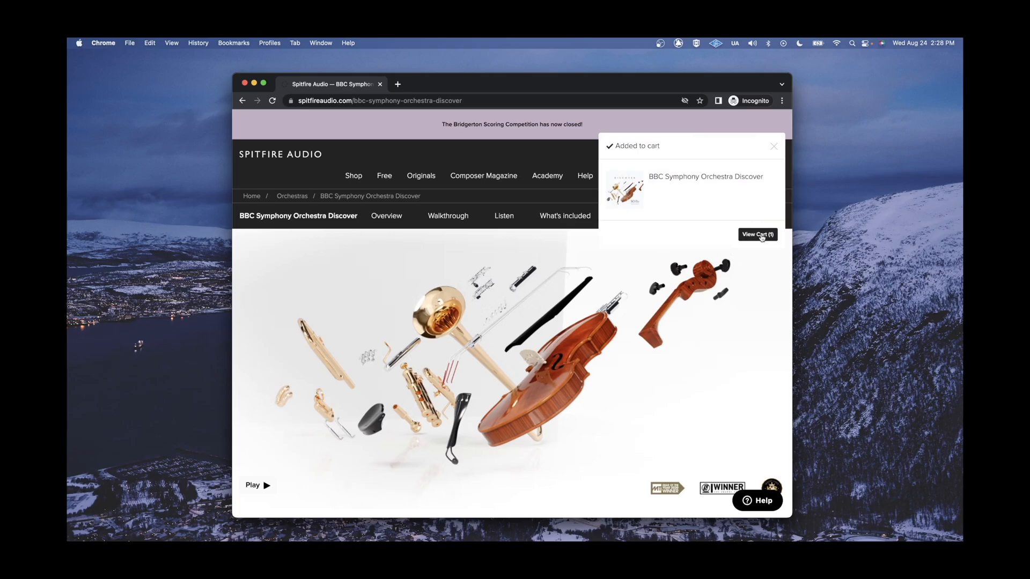
mouse_move(757, 235)
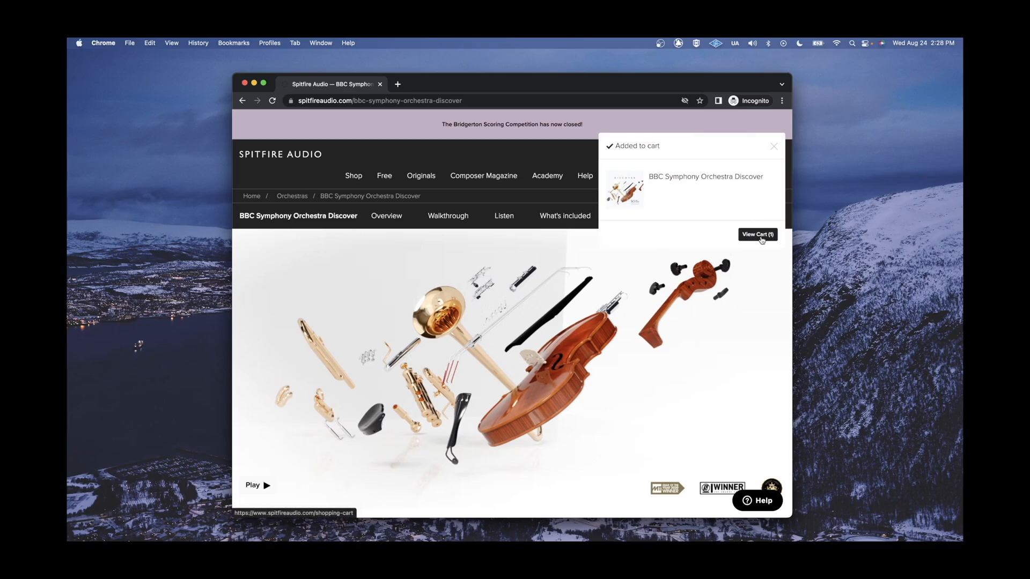
click(757, 234)
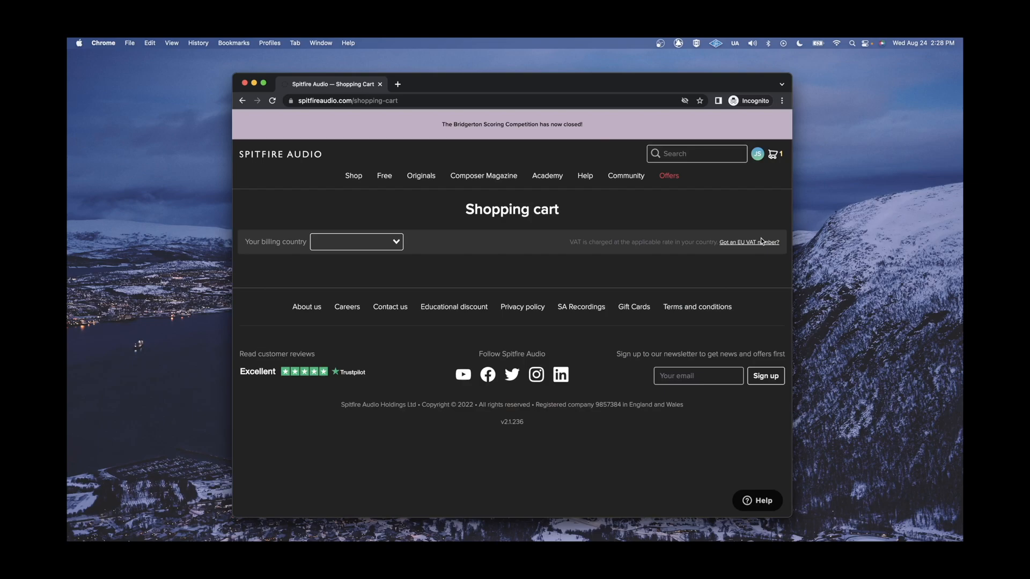
- Choose United States as billing country, continue to checkout, and confirm the free order
click(356, 242)
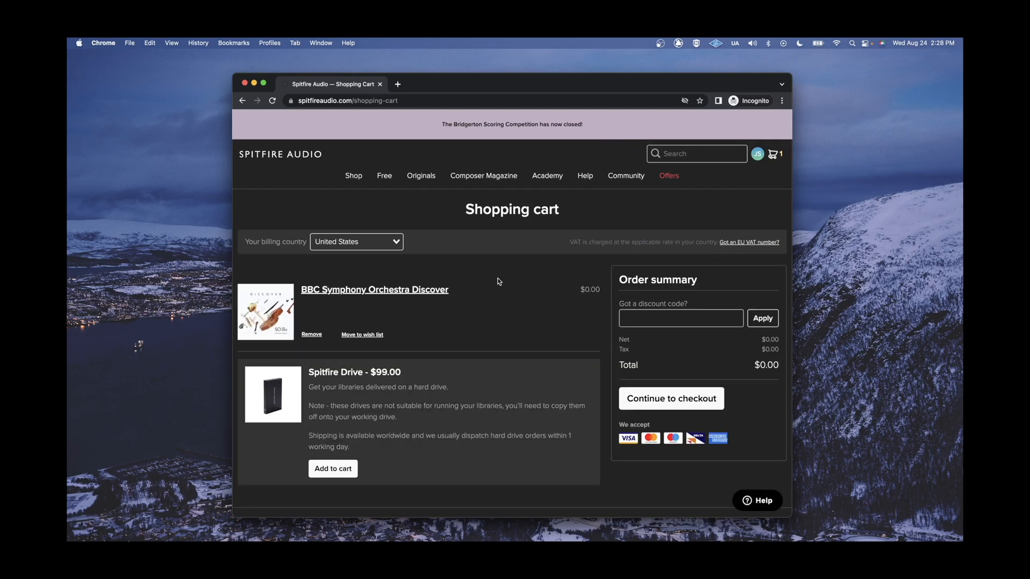
mouse_move(589, 383)
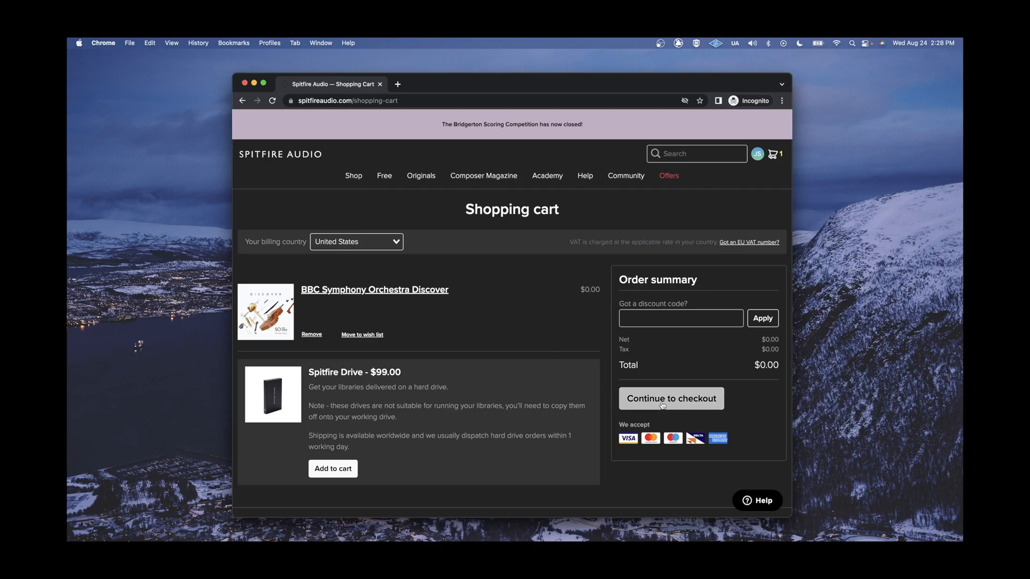
click(671, 398)
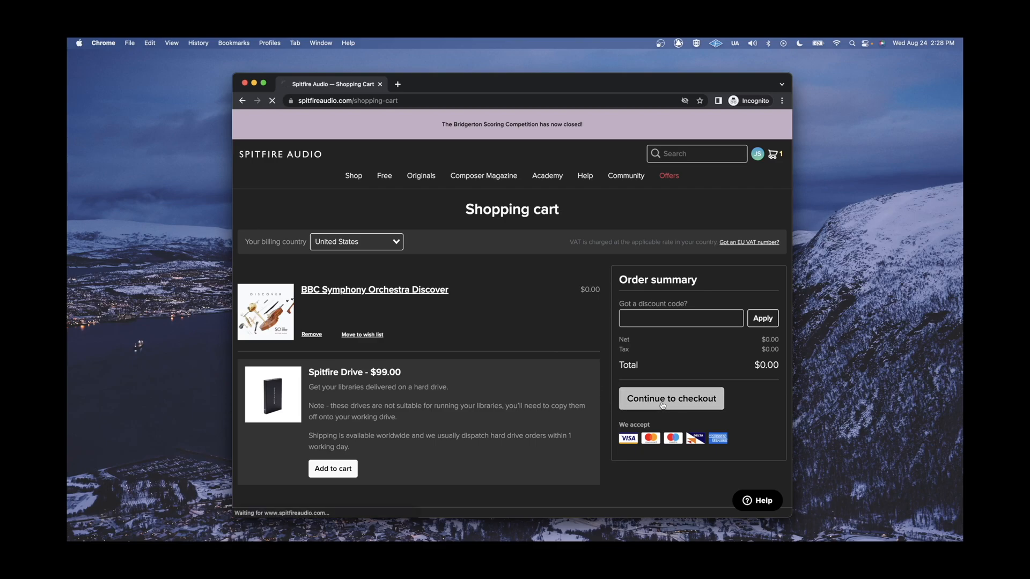
click(670, 398)
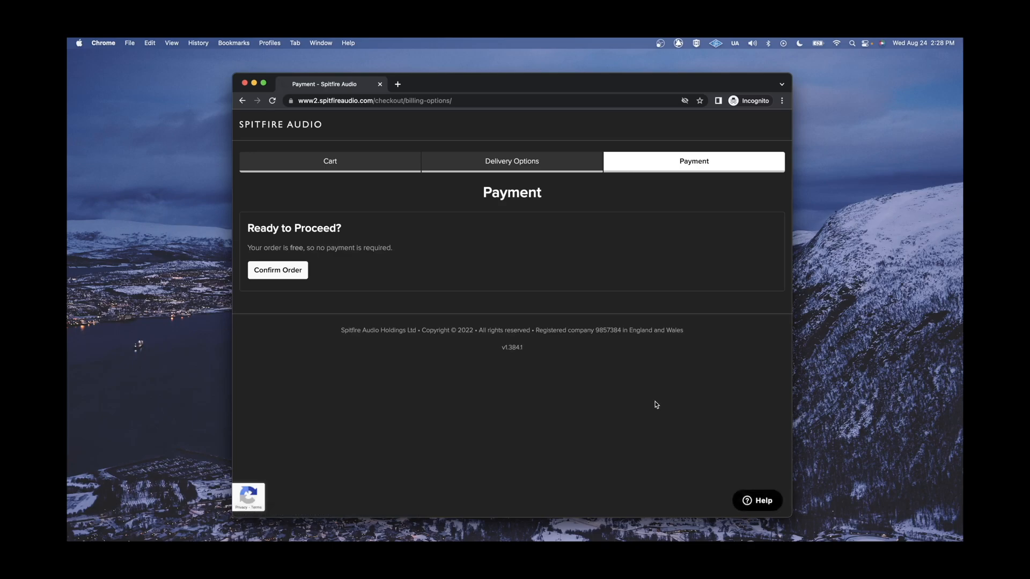
mouse_move(291, 288)
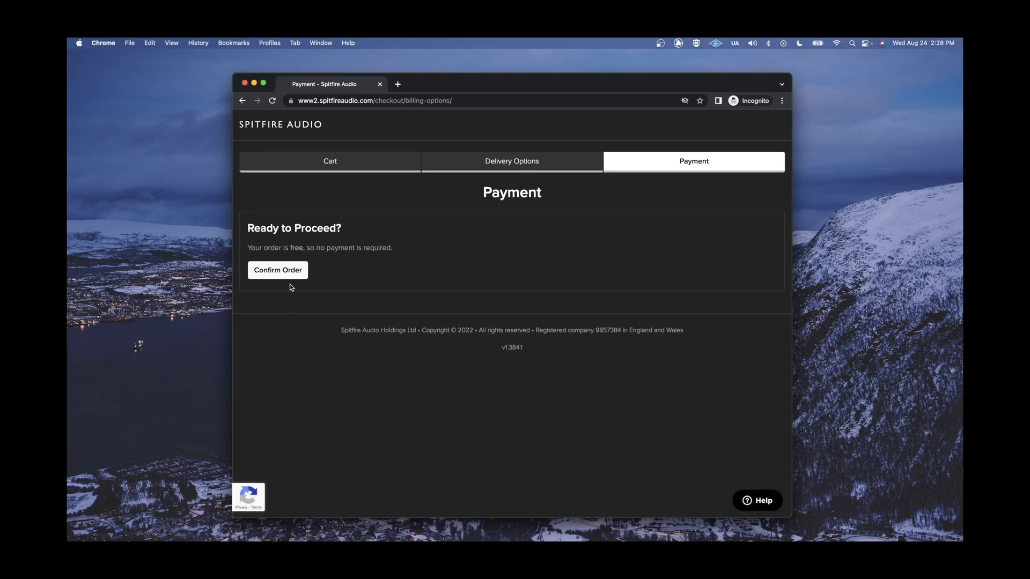
click(277, 270)
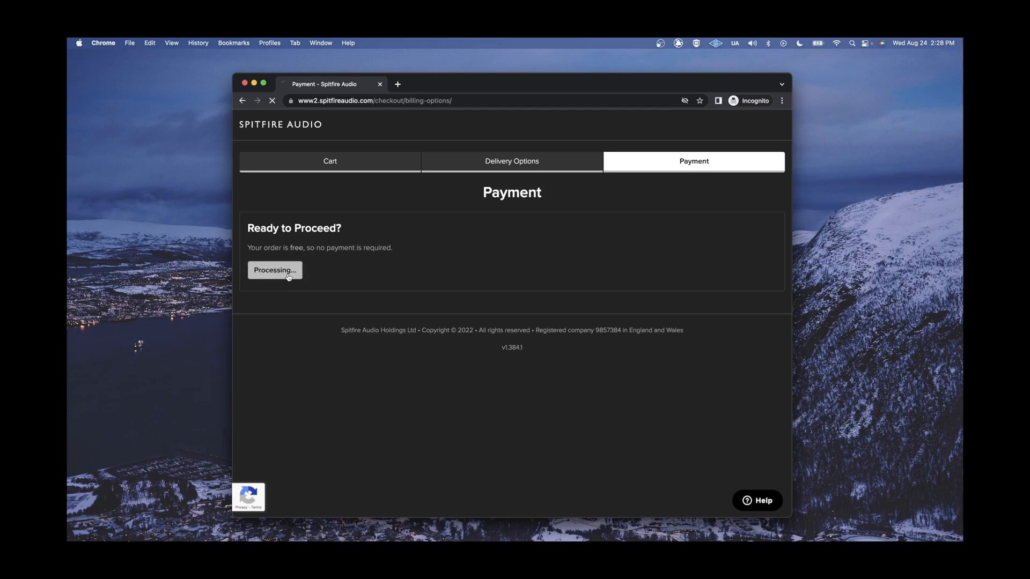
click(274, 270)
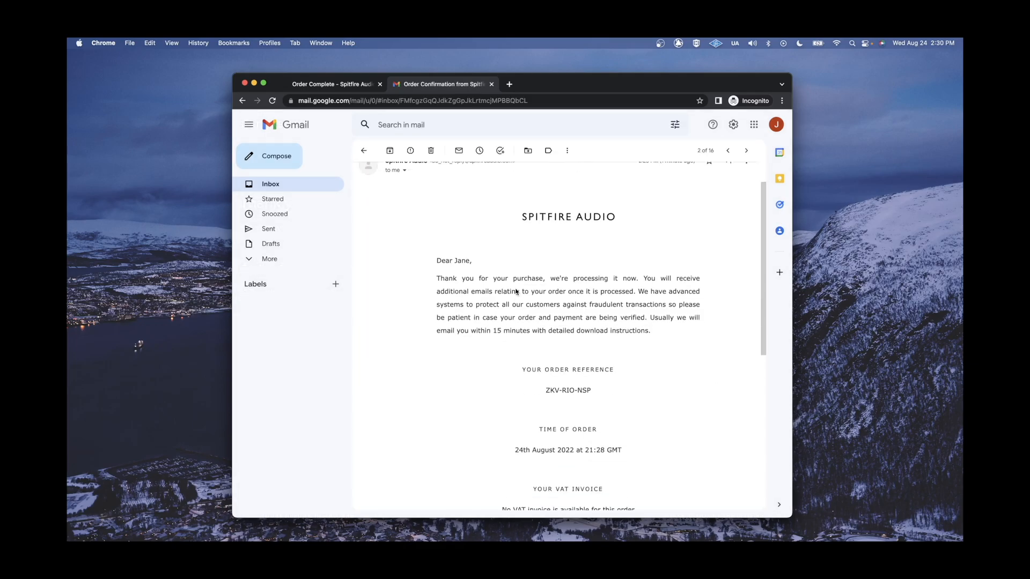
- Return to the Gmail inbox and scroll to the Spitfire Audio download email
click(363, 150)
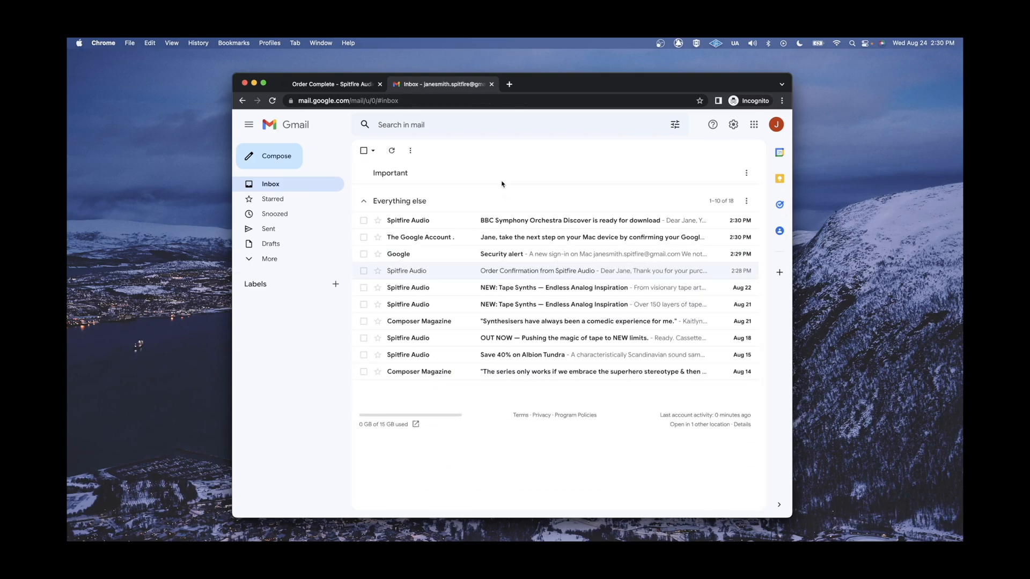
mouse_move(500, 192)
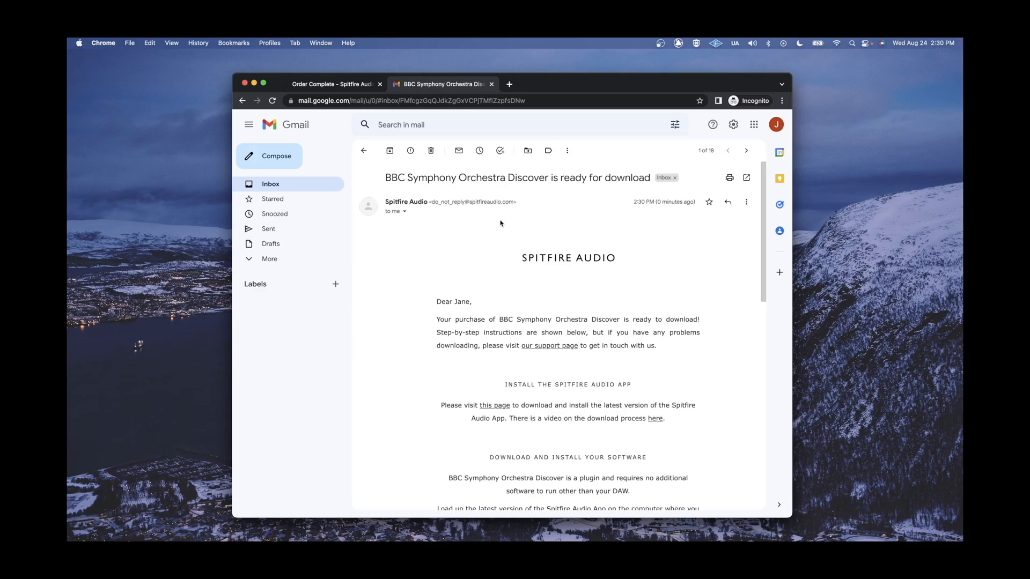
scroll(down, 3)
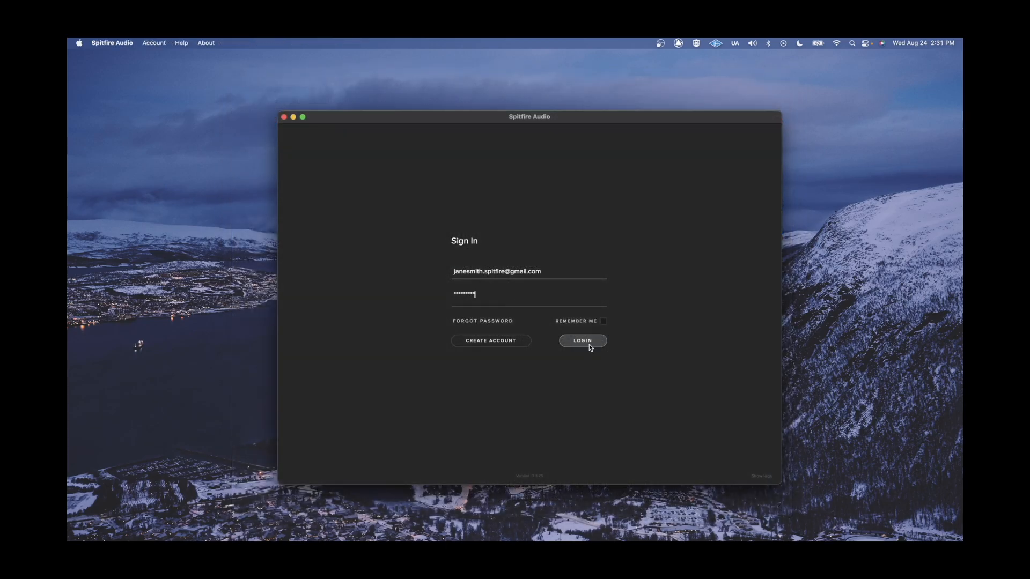
- Log in to the app and open the Discover tile in My Products
click(582, 340)
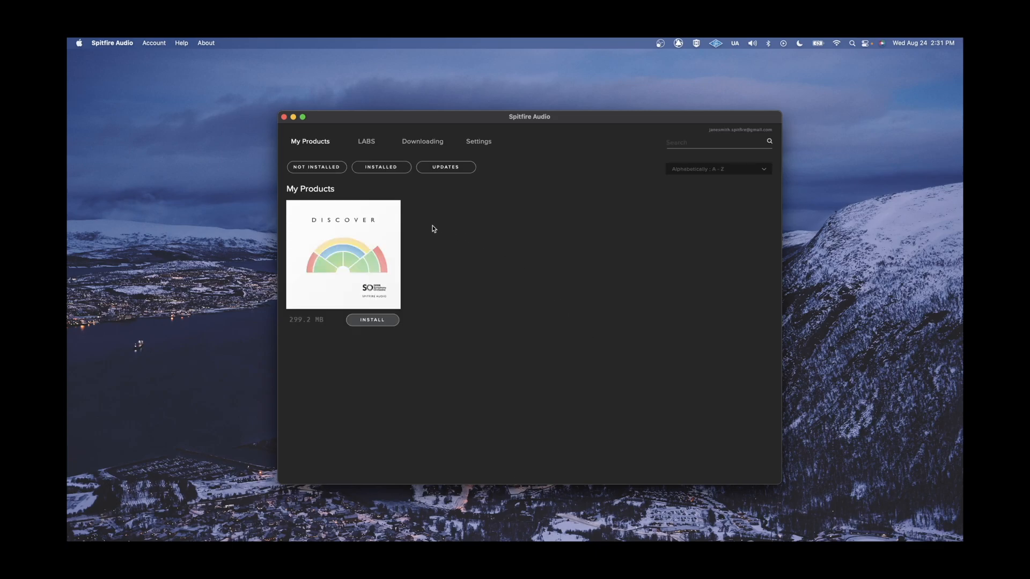
click(342, 255)
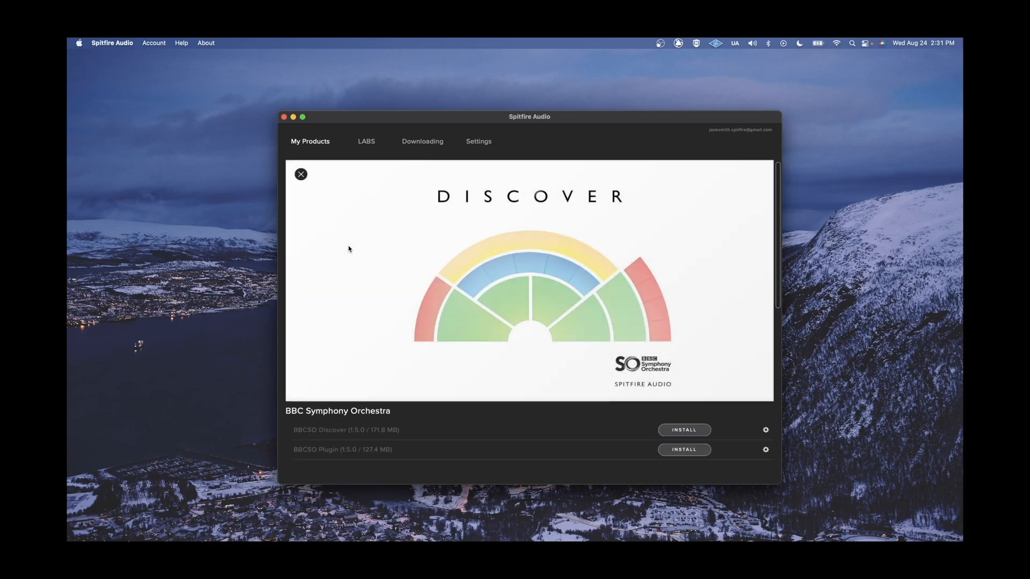
mouse_move(575, 365)
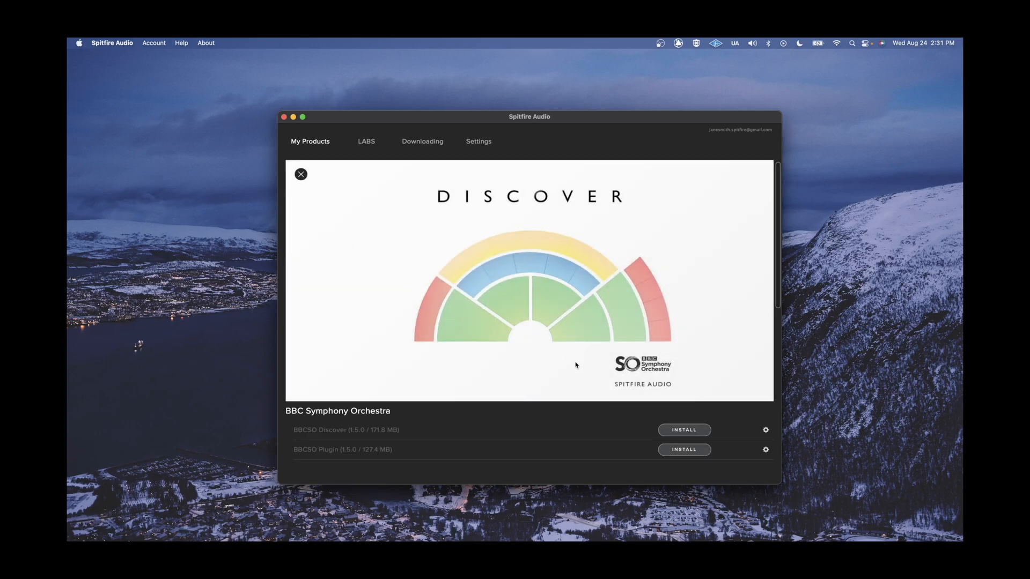
mouse_move(583, 369)
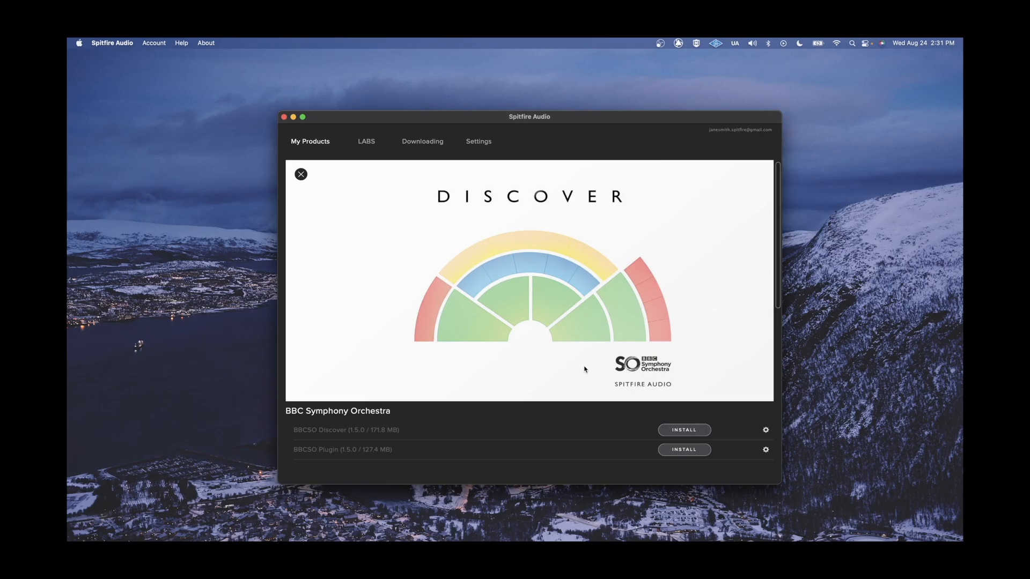